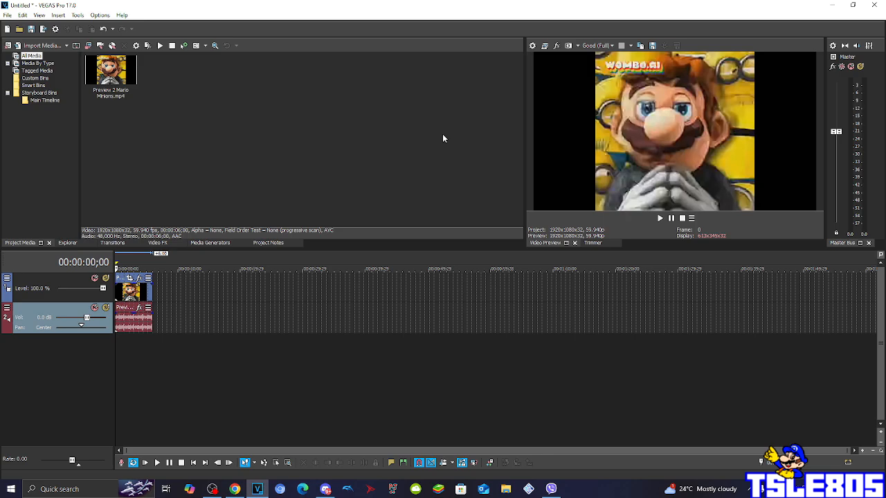
mouse_move(222, 151)
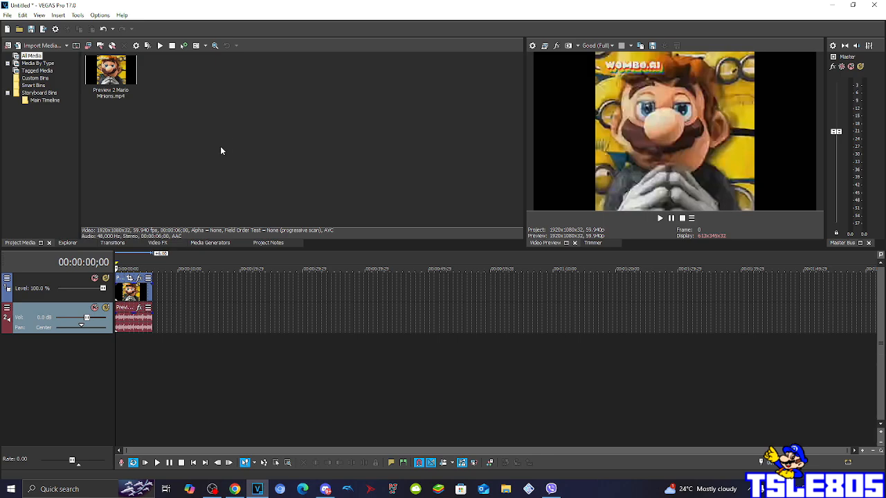
- Select the Mario clip and show the Video FX list with its presets
left_click(111, 69)
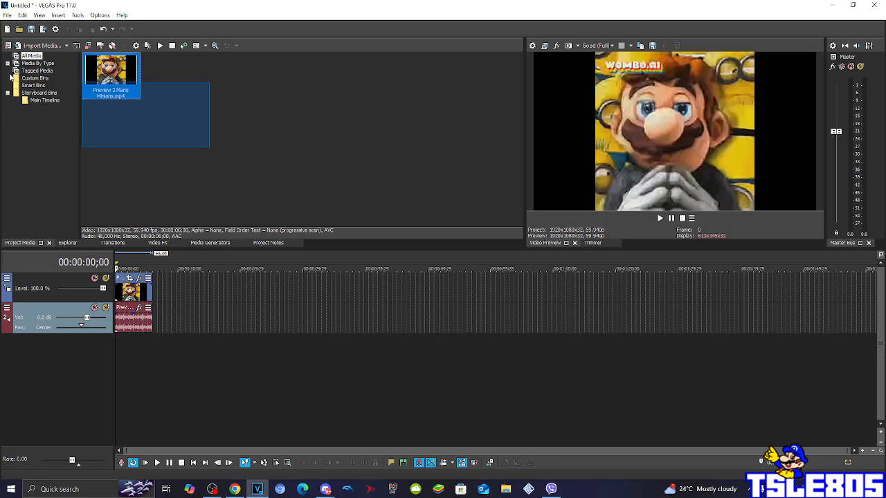
left_click(288, 136)
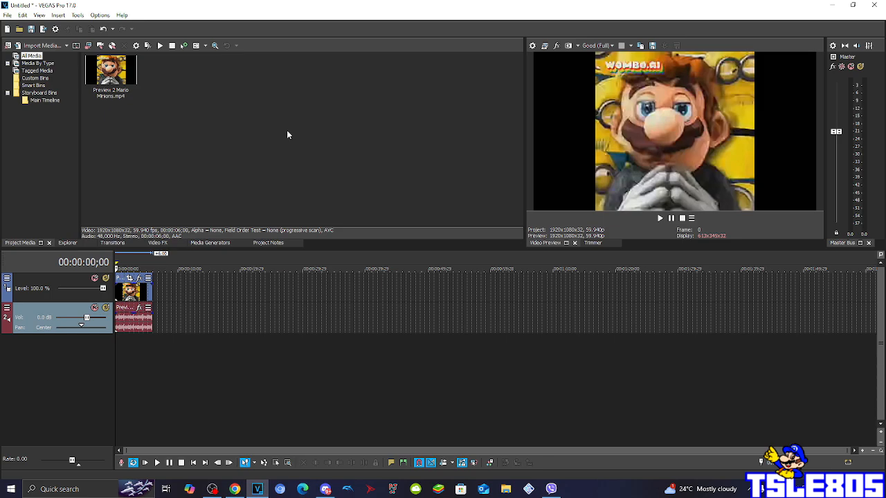
left_click(158, 243)
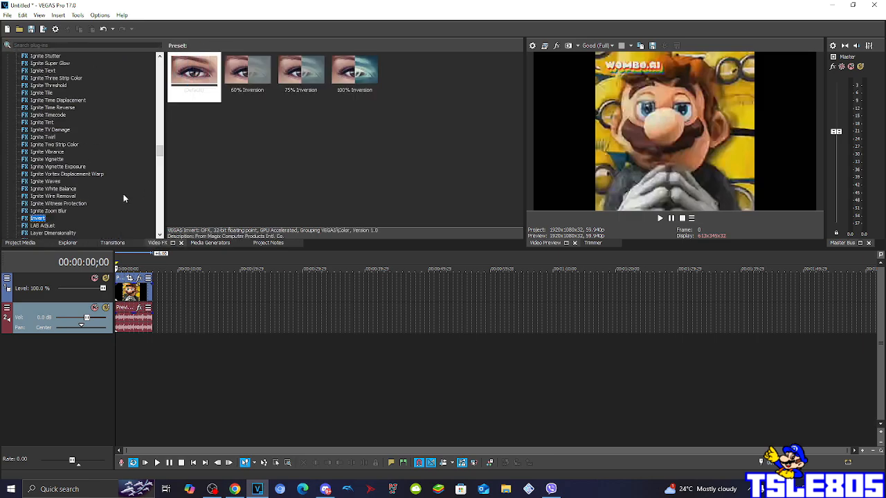
- Apply the Color Corrector (Secondary) 'Invert Color' preset to the Mario clip, turning it purple
scroll("up", 3)
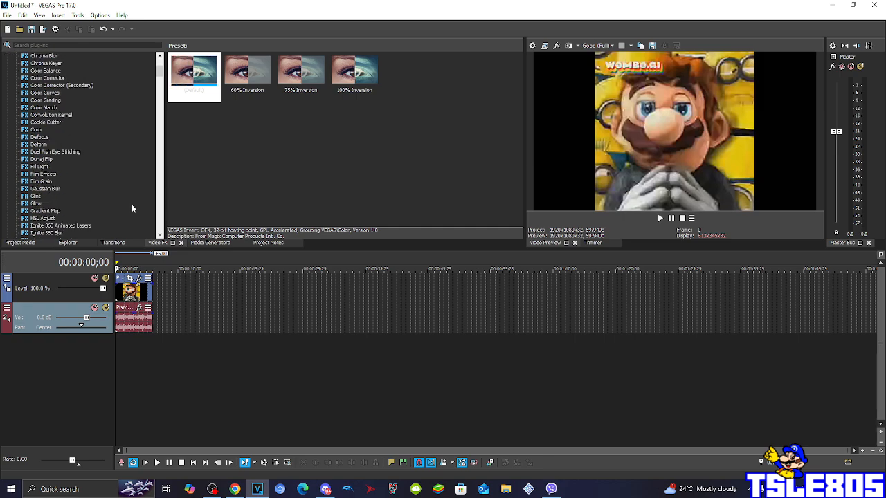
scroll("up", 3)
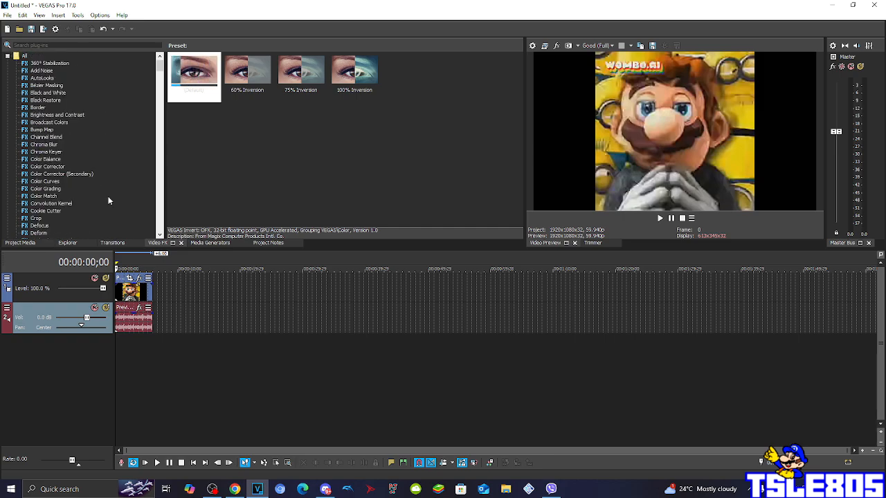
left_click(62, 174)
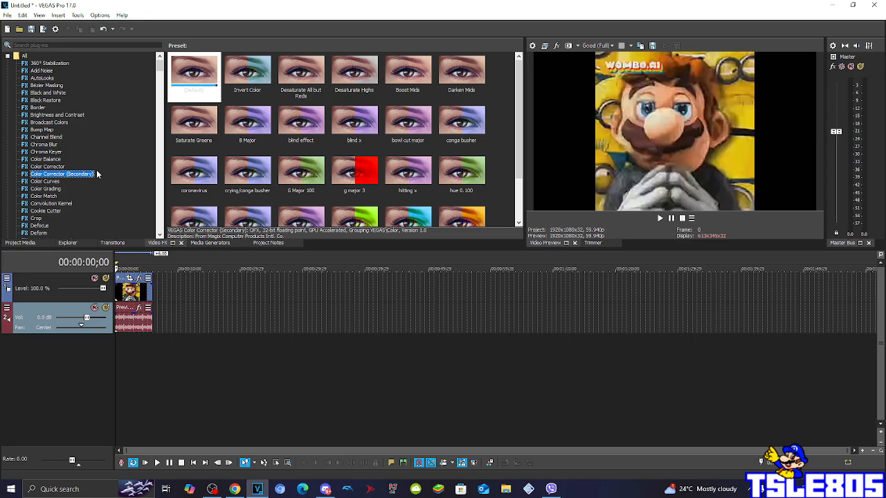
scroll("down", 3)
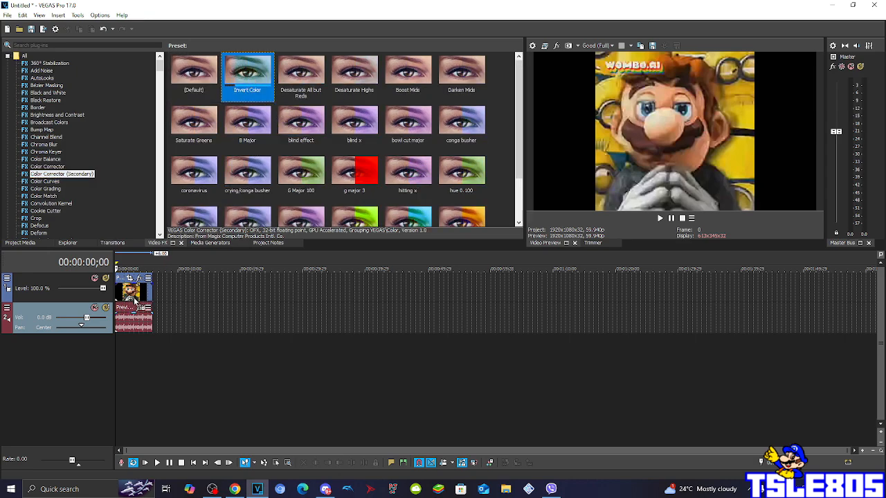
double_click(247, 72)
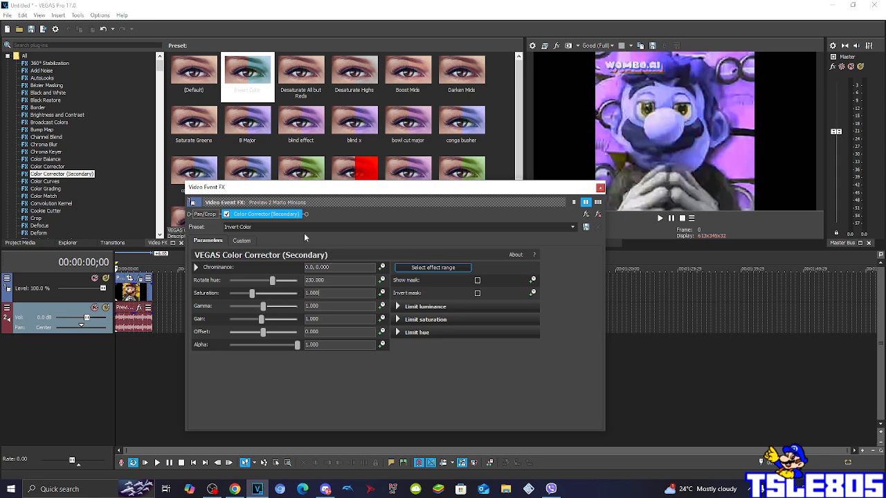
mouse_move(557, 221)
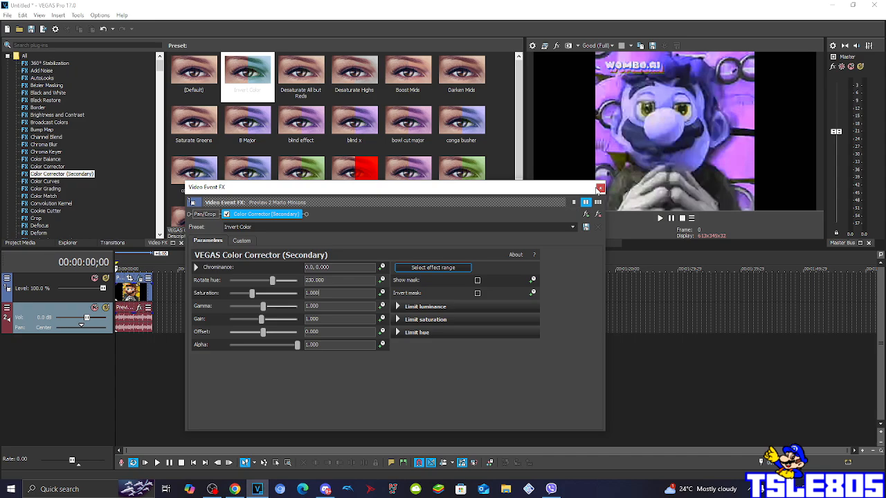
- Close the effect settings and add the Invert effect's '100% Inversion' preset to the clip
left_click(600, 188)
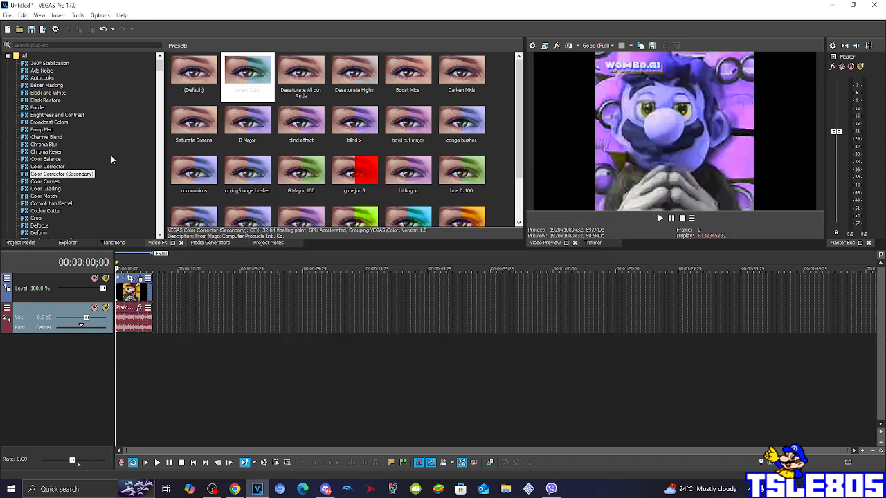
scroll("down", 3)
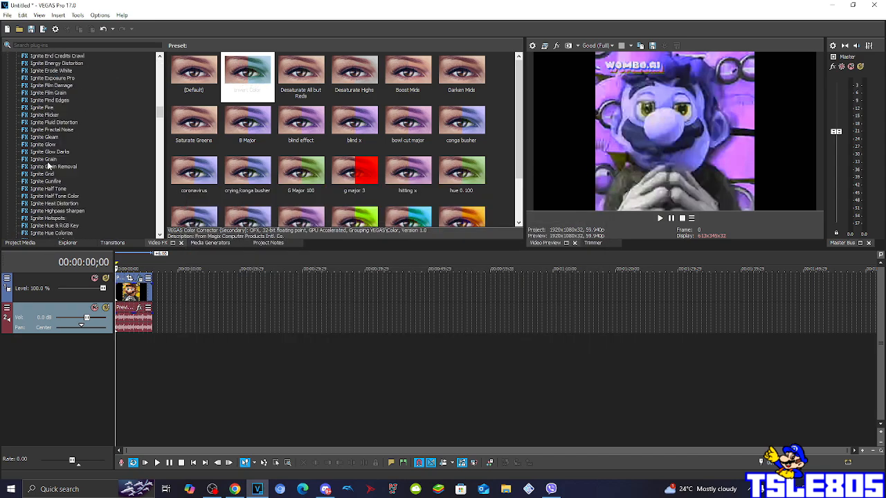
scroll("down", 3)
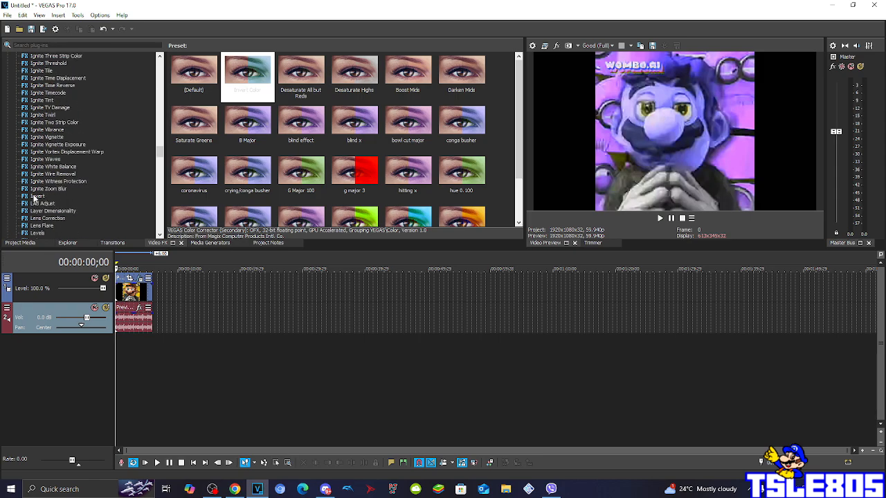
left_click(36, 197)
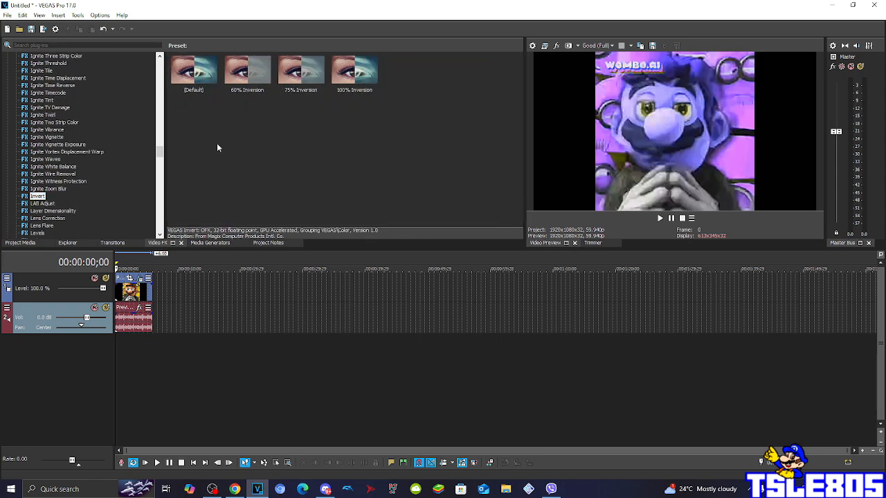
left_click(194, 69)
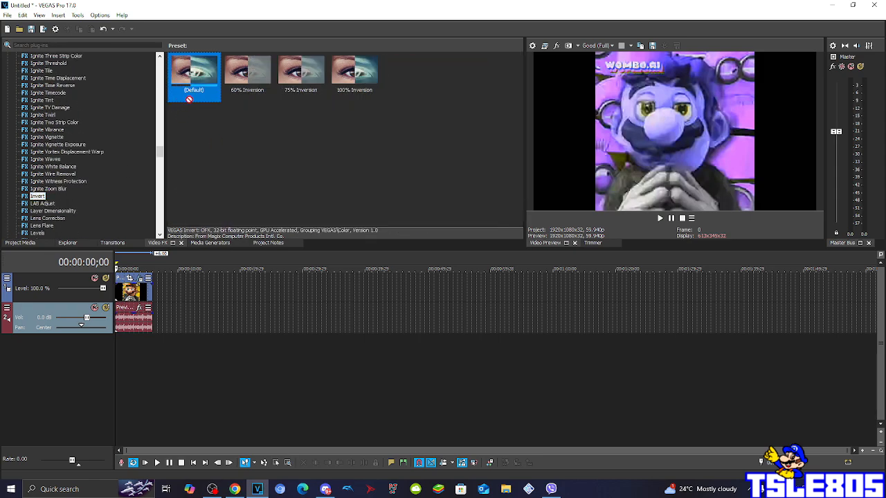
left_click(355, 69)
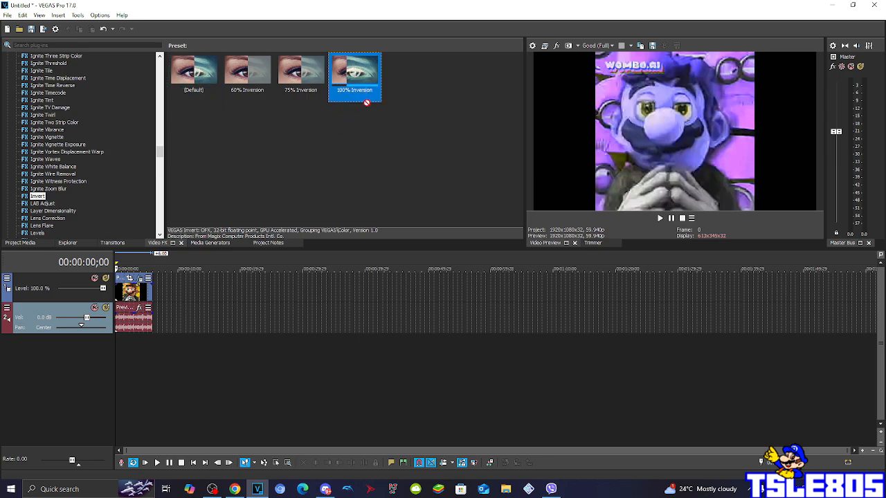
left_click(194, 70)
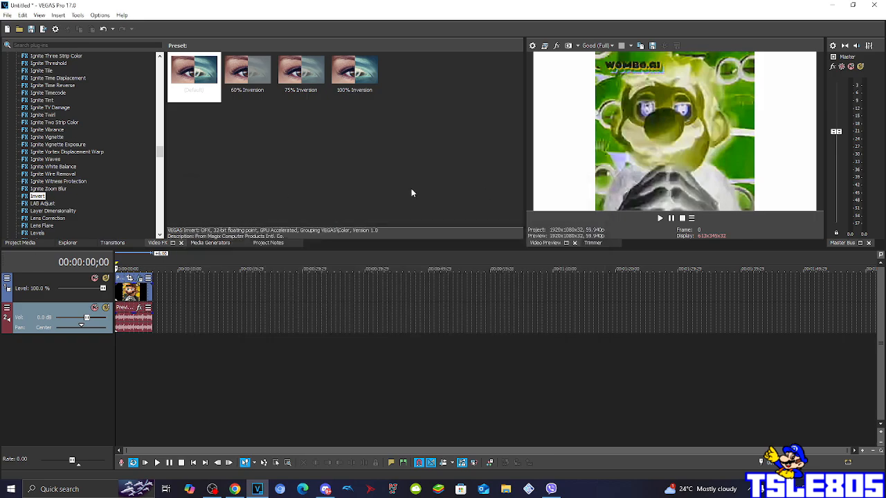
- Apply the Swirl preset 'Maximum Swirl, Clockwise', lower its Amount, and close the settings
scroll("down", 3)
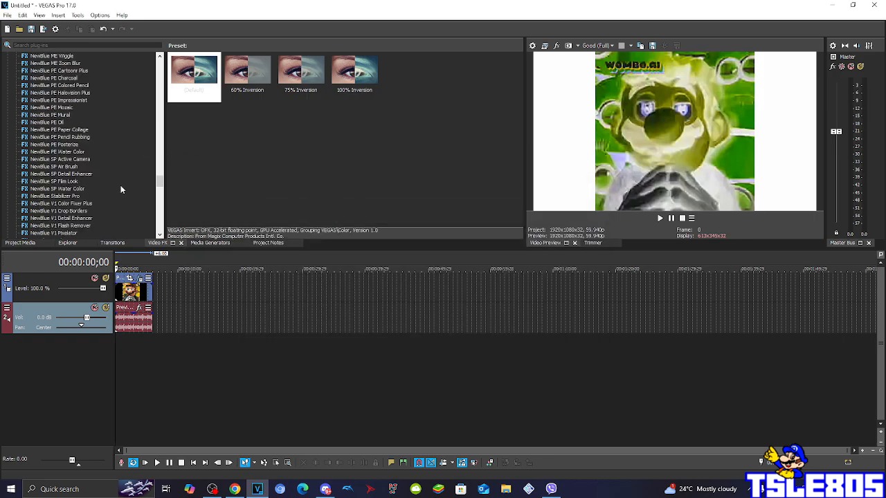
scroll("down", 3)
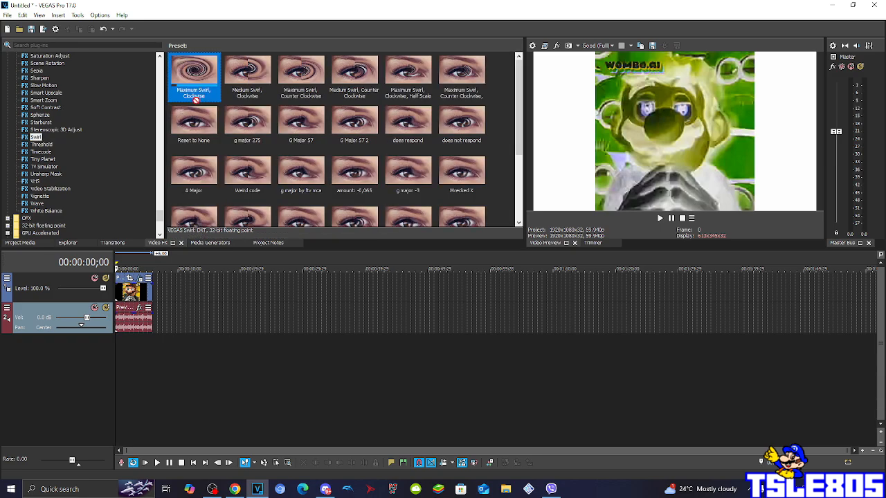
double_click(194, 70)
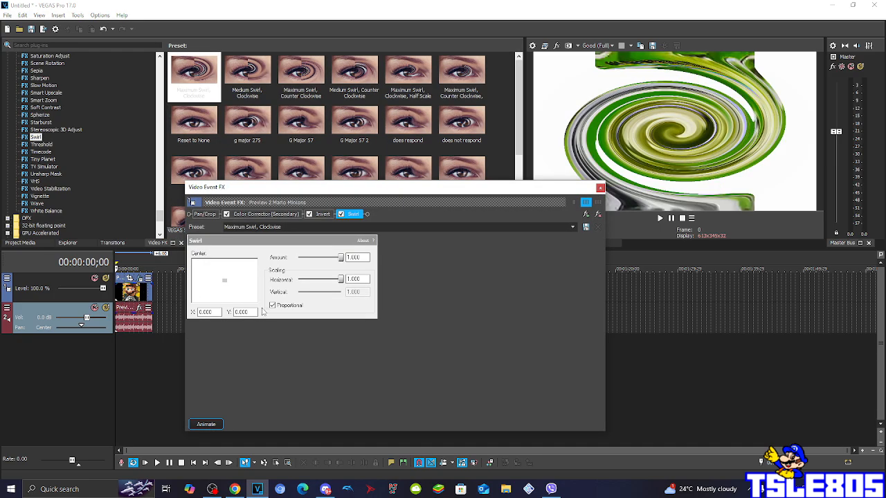
triple_click(356, 256)
type("0.175")
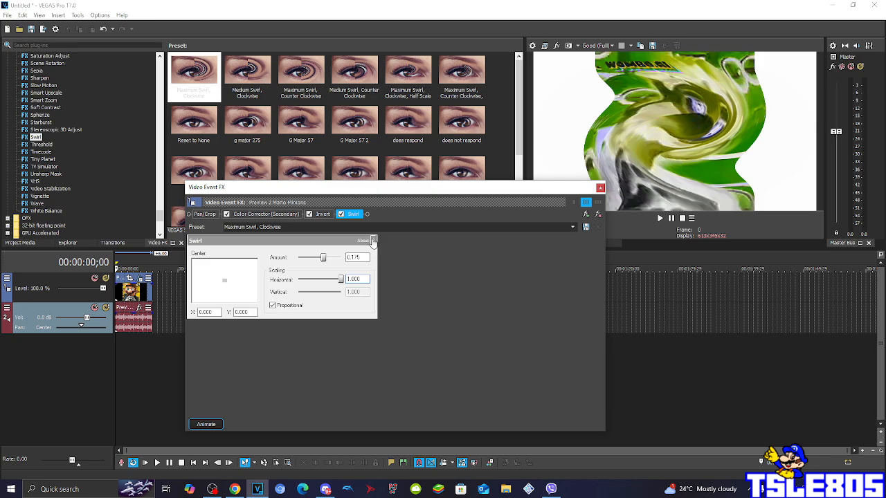
triple_click(270, 227)
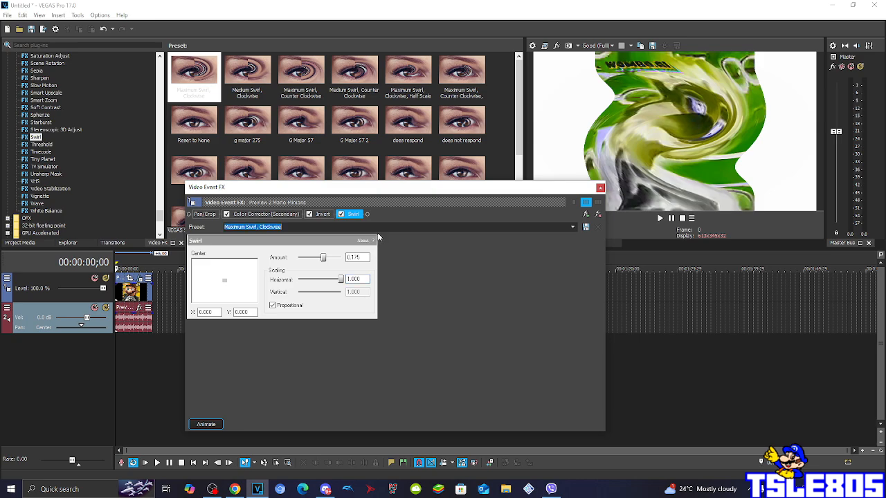
mouse_move(453, 263)
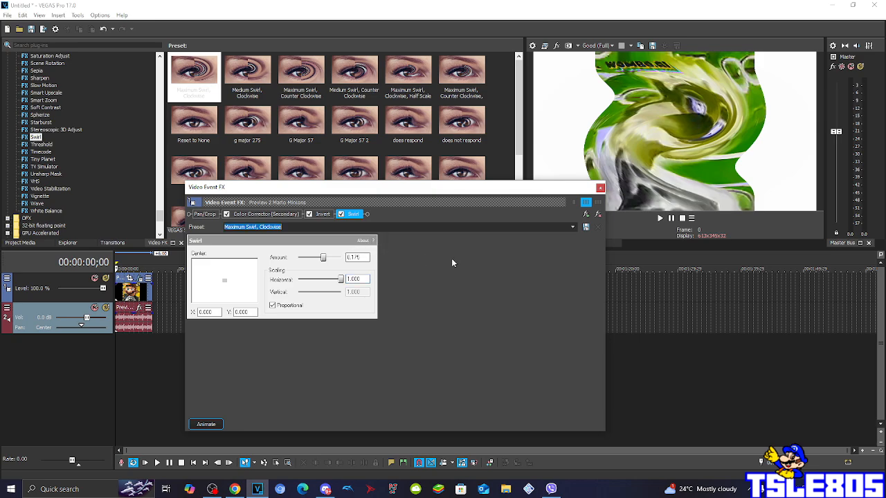
mouse_move(437, 277)
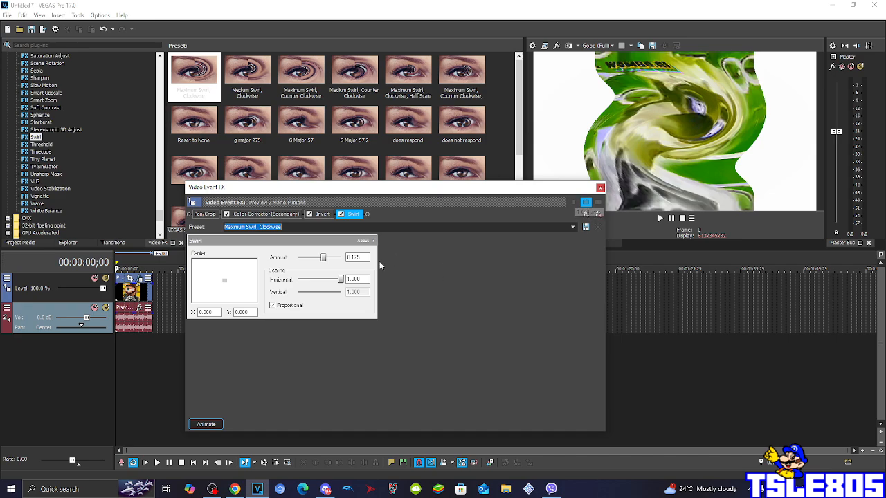
left_click(600, 188)
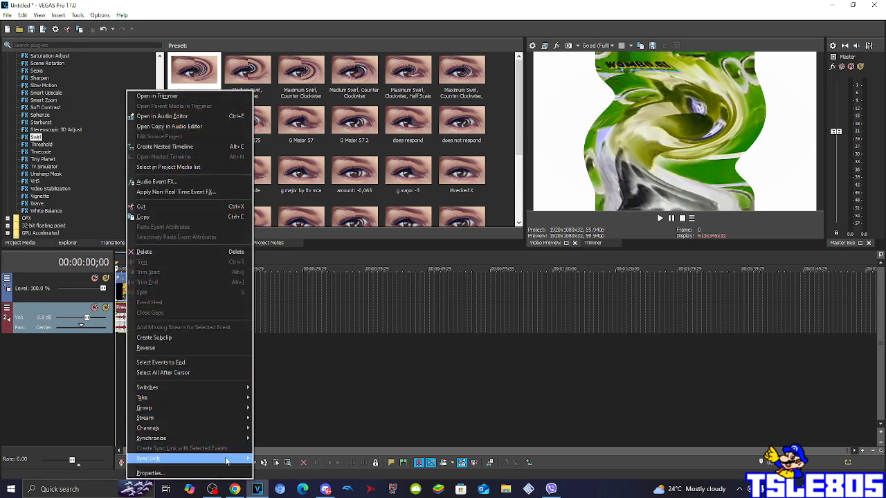
- In the event's properties, try Classic with unpitched drums, then set the stretch method back to élastique
left_click(149, 473)
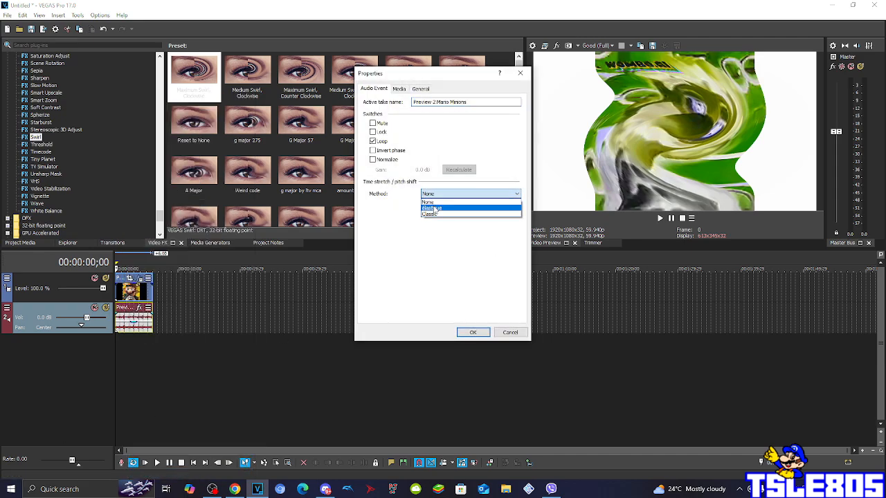
left_click(432, 207)
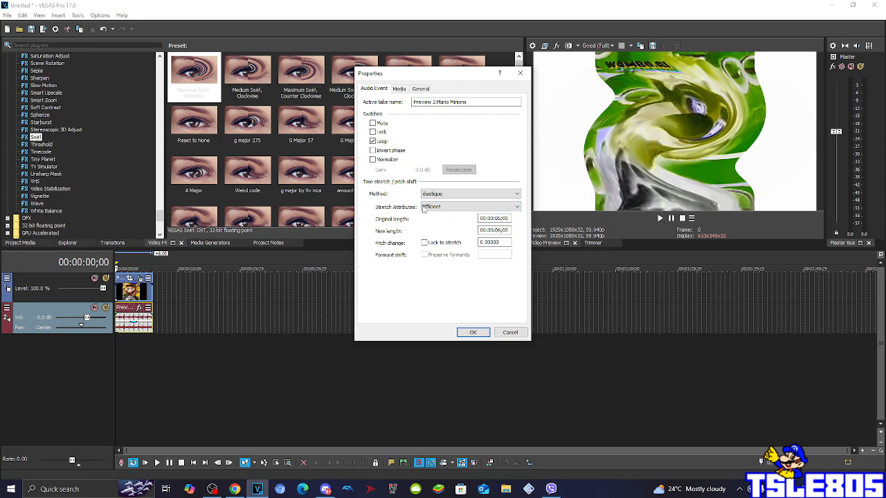
left_click(516, 208)
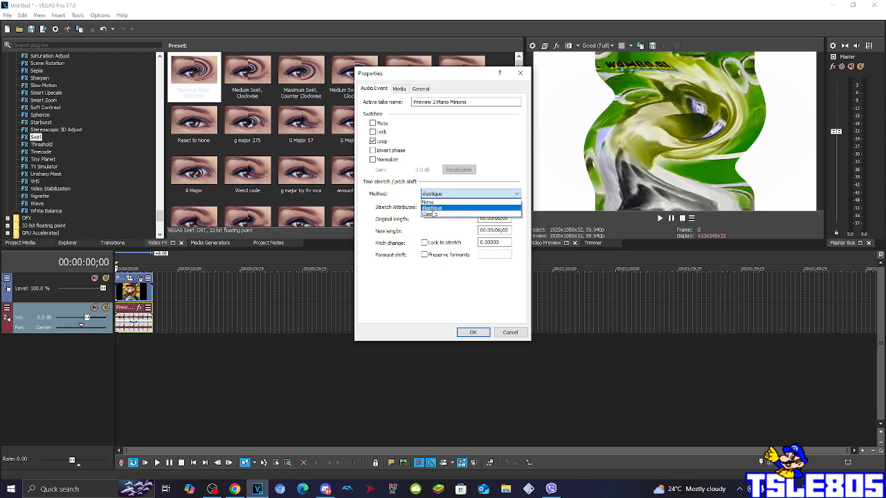
left_click(432, 207)
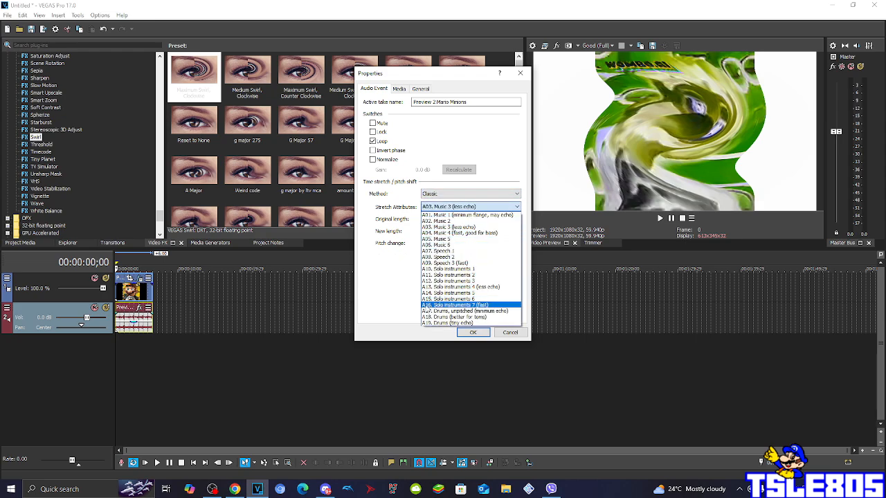
left_click(465, 310)
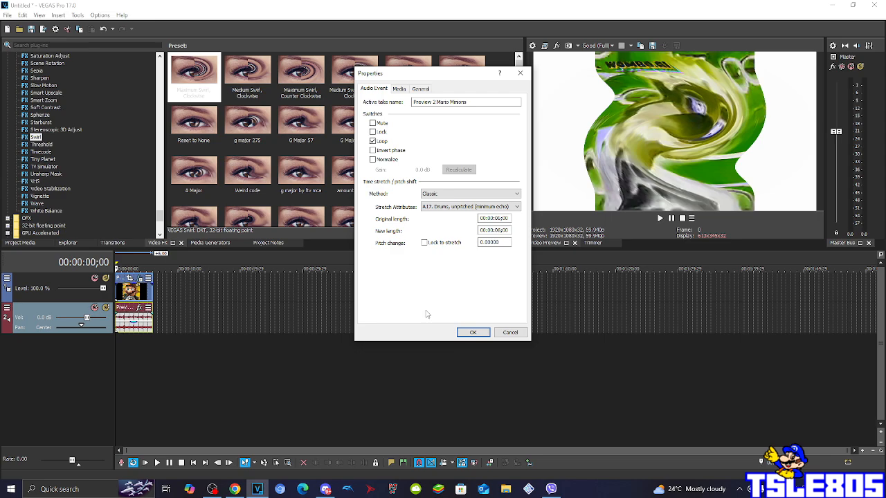
mouse_move(426, 307)
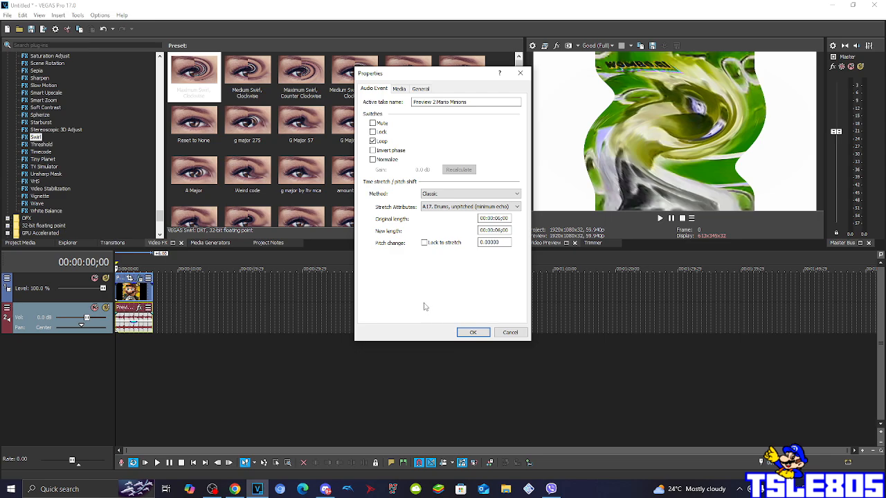
left_click(517, 194)
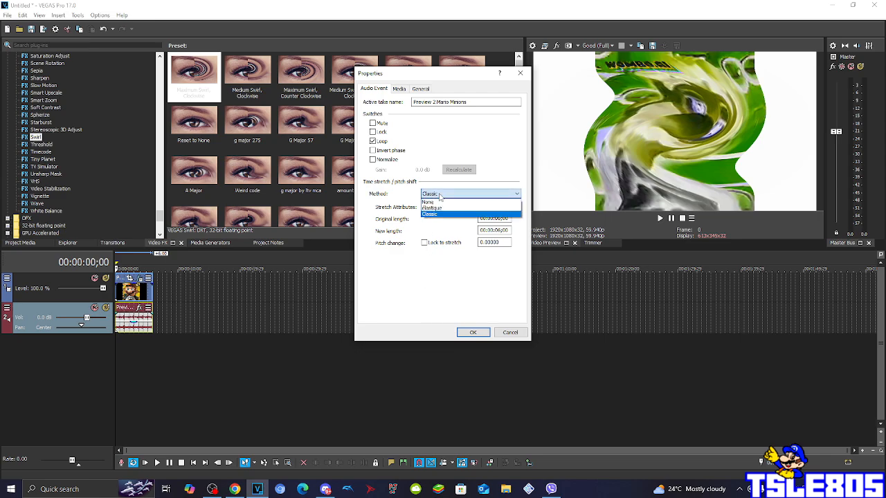
left_click(432, 208)
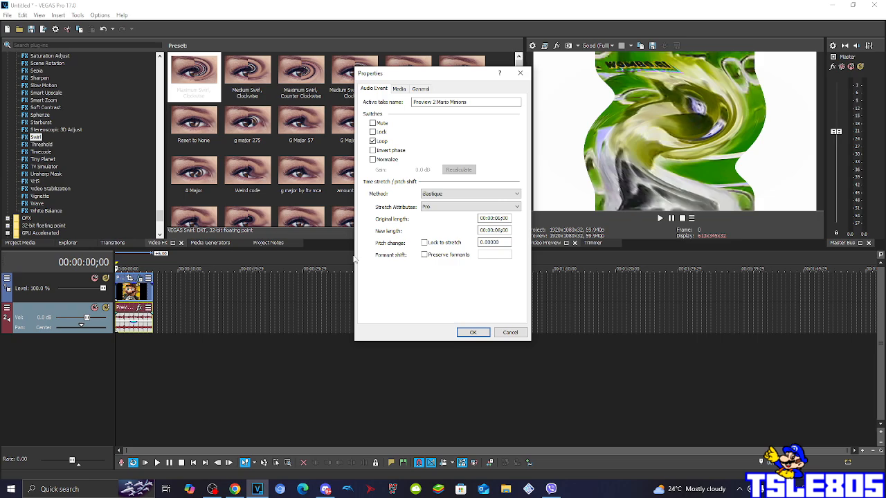
mouse_move(457, 307)
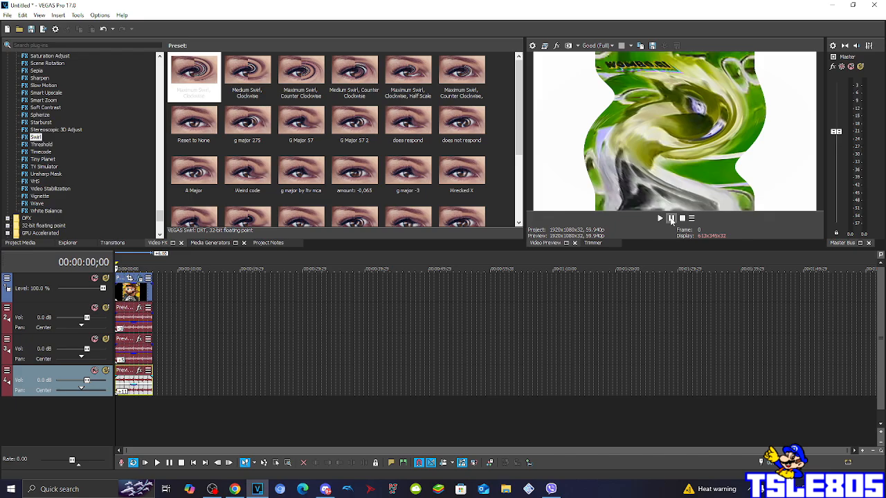
- Play the swirled Mario project with its stacked audio for about six seconds
left_click(658, 219)
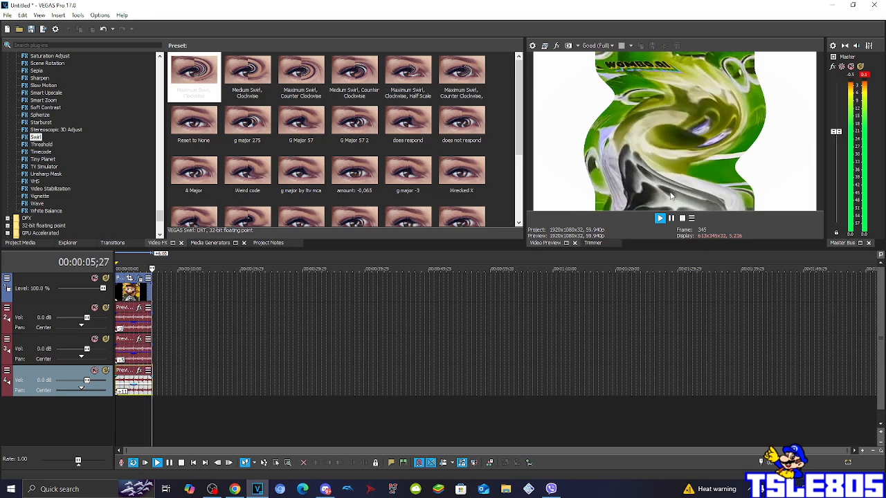
left_click(659, 219)
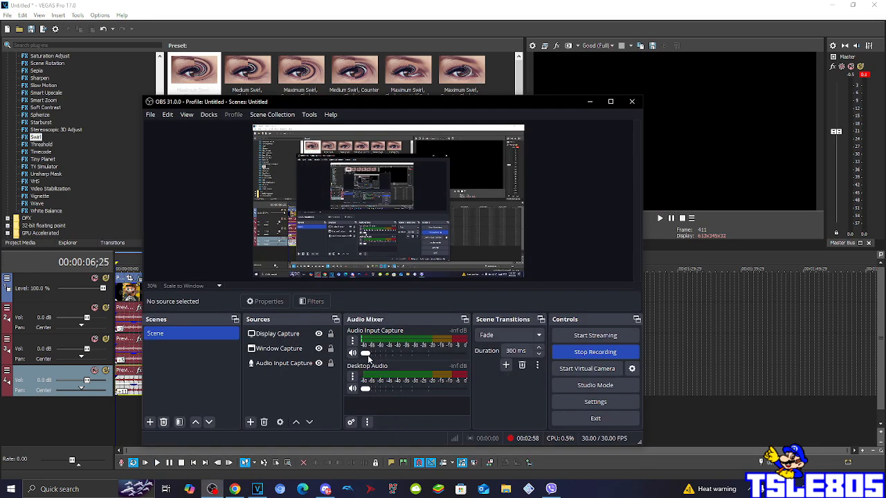
- Drag the OBS Audio Input Capture fader to the right to raise its volume
left_click_drag(366, 353, 459, 353)
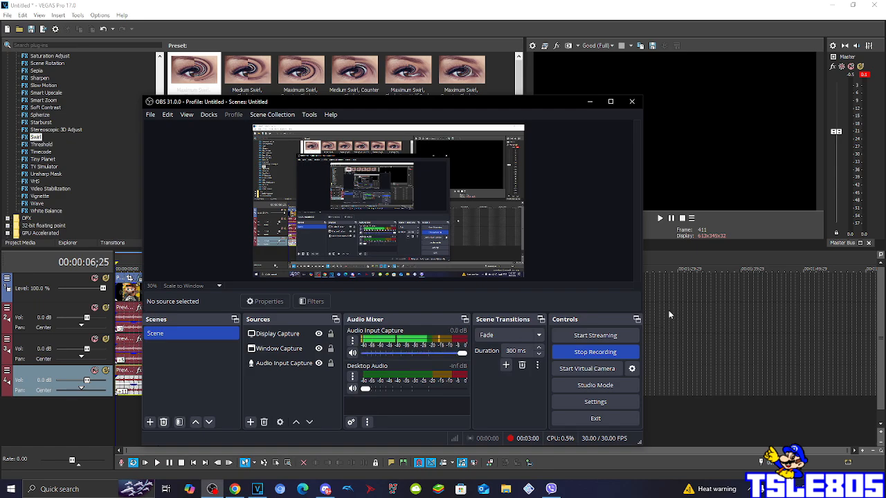